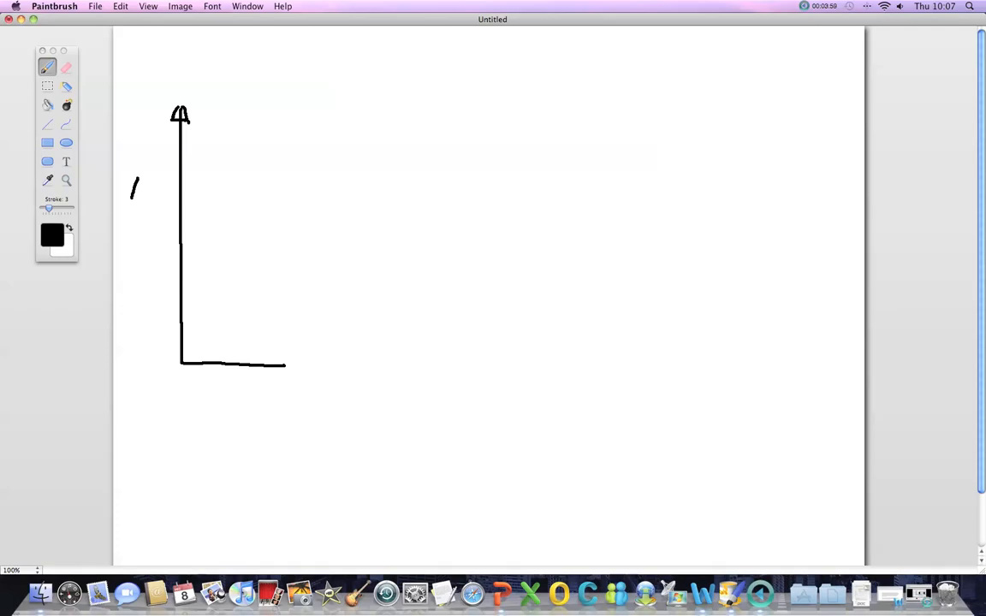
# Hand-write the E and He labels, Ground at the baseline, and 20.61 eV beside the level
pyautogui.moveTo(141, 180); pyautogui.dragTo(137, 201)
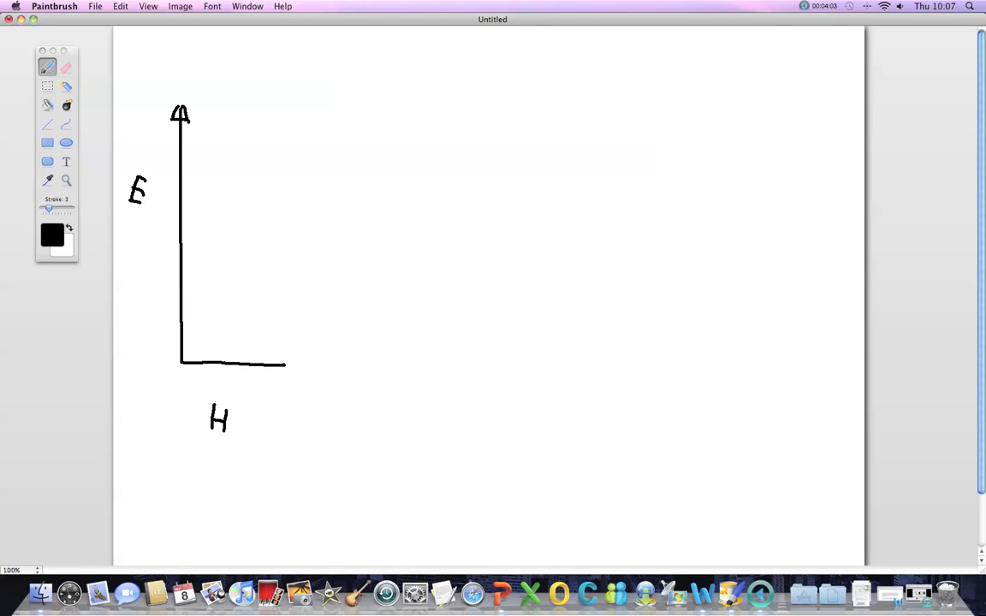
pyautogui.moveTo(232, 426); pyautogui.dragTo(240, 430)
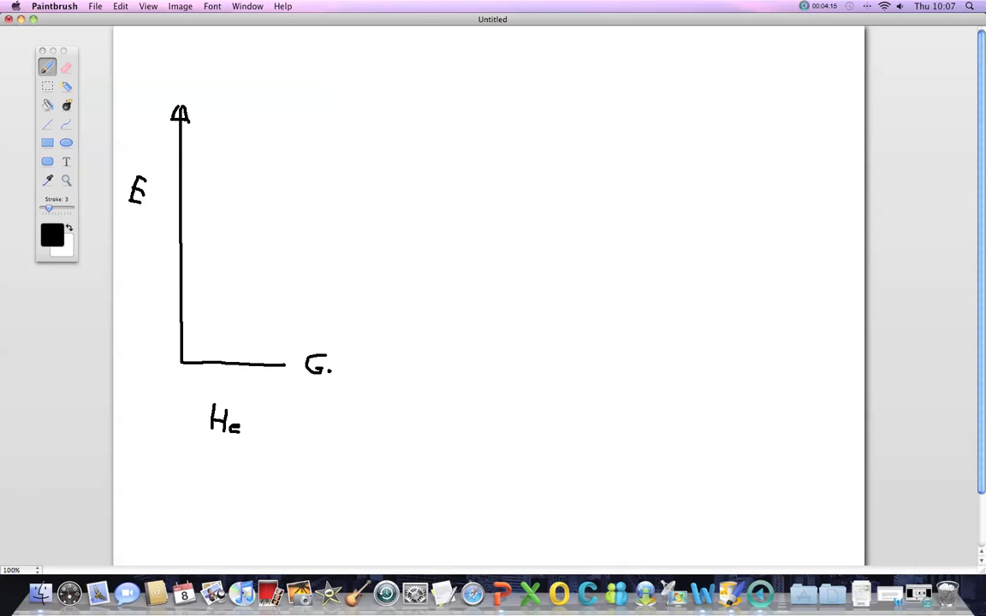
pyautogui.moveTo(334, 368); pyautogui.dragTo(384, 369)
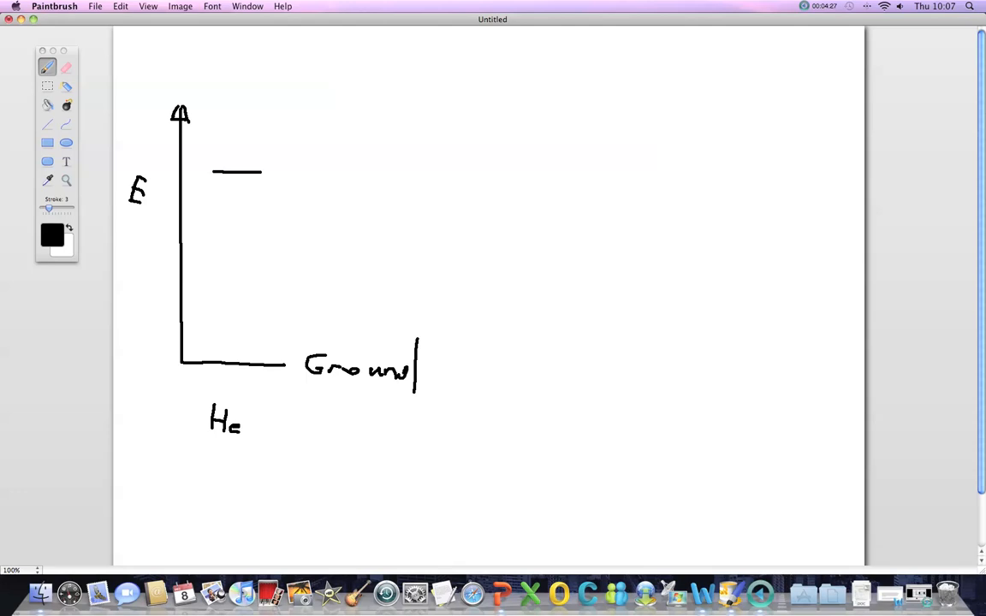
pyautogui.moveTo(284, 154); pyautogui.dragTo(296, 171)
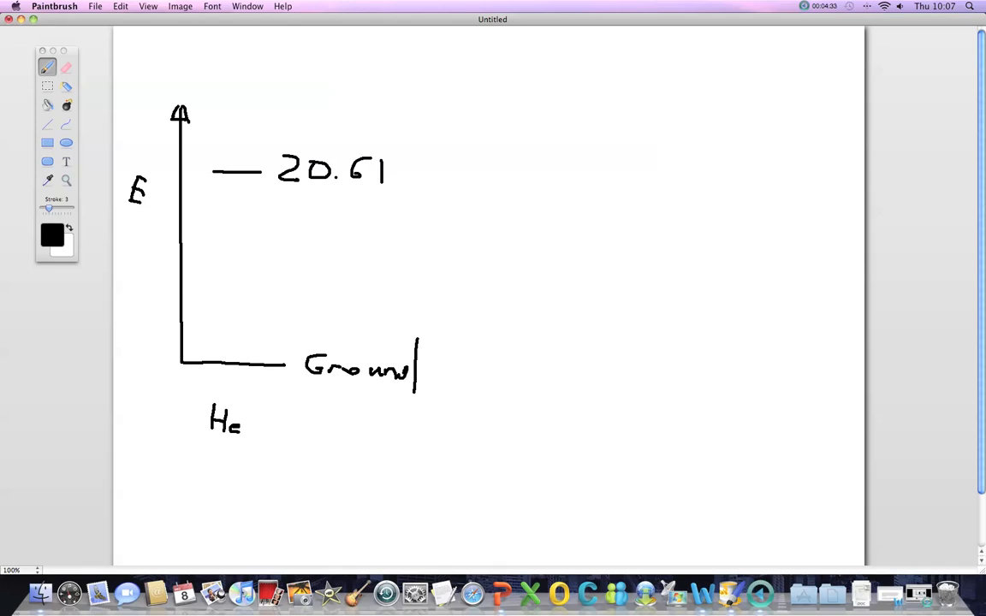
pyautogui.write('eV')
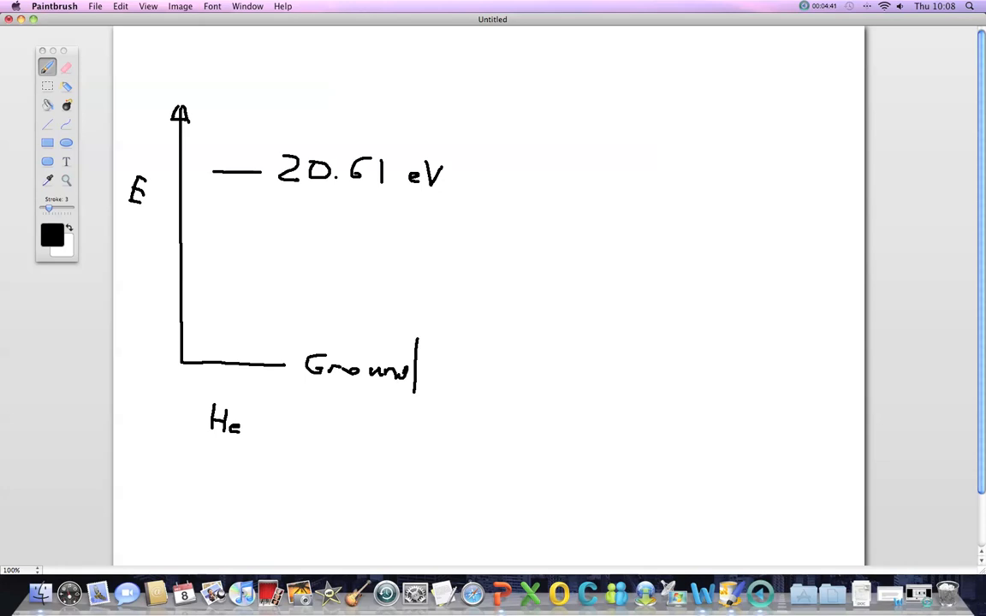
# Draw the neon axis with its 20.66 eV and lower 18.7 eV level lines and labels
pyautogui.moveTo(528, 123); pyautogui.dragTo(662, 386)
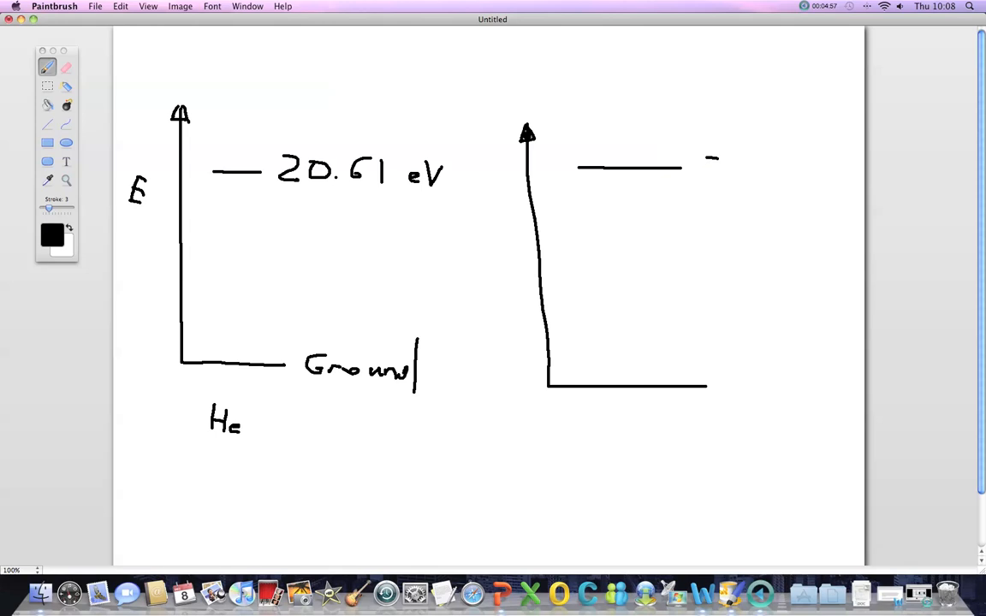
pyautogui.write('20')
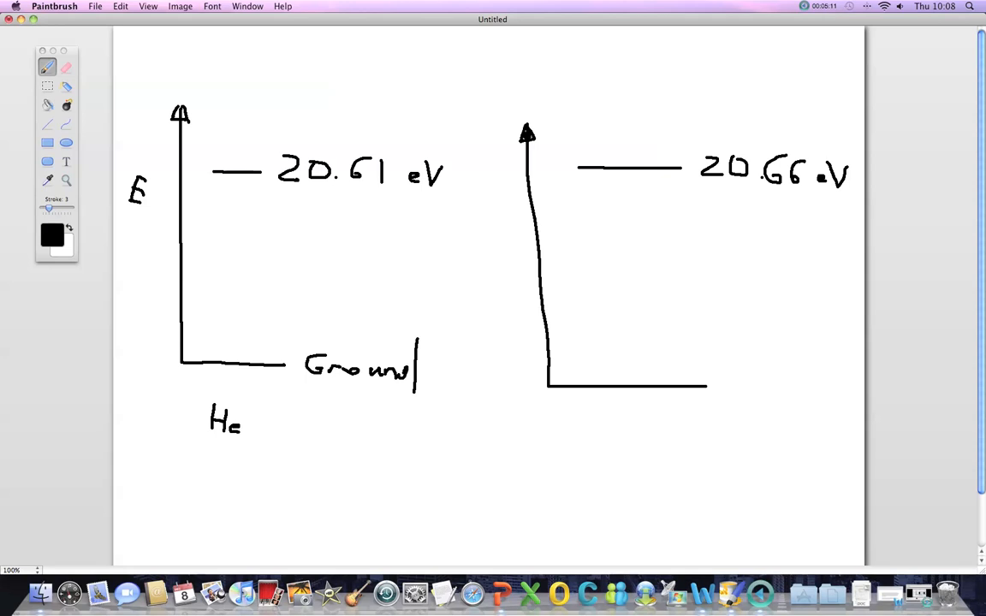
pyautogui.moveTo(585, 220); pyautogui.dragTo(647, 220)
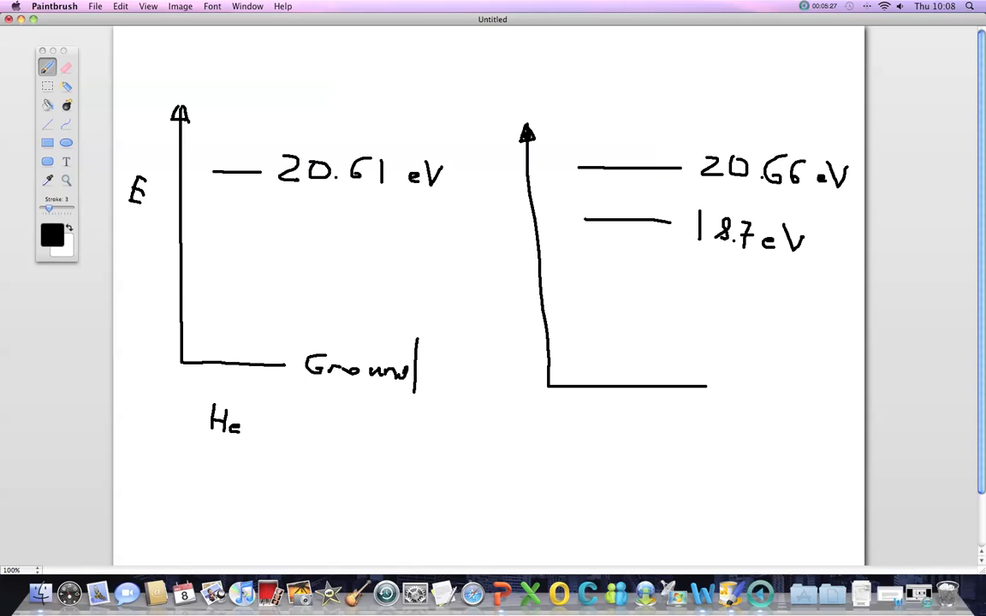
# Sketch a wavy energy-transfer arrow running from the helium diagram to the neon one
pyautogui.moveTo(488, 208); pyautogui.dragTo(604, 191)
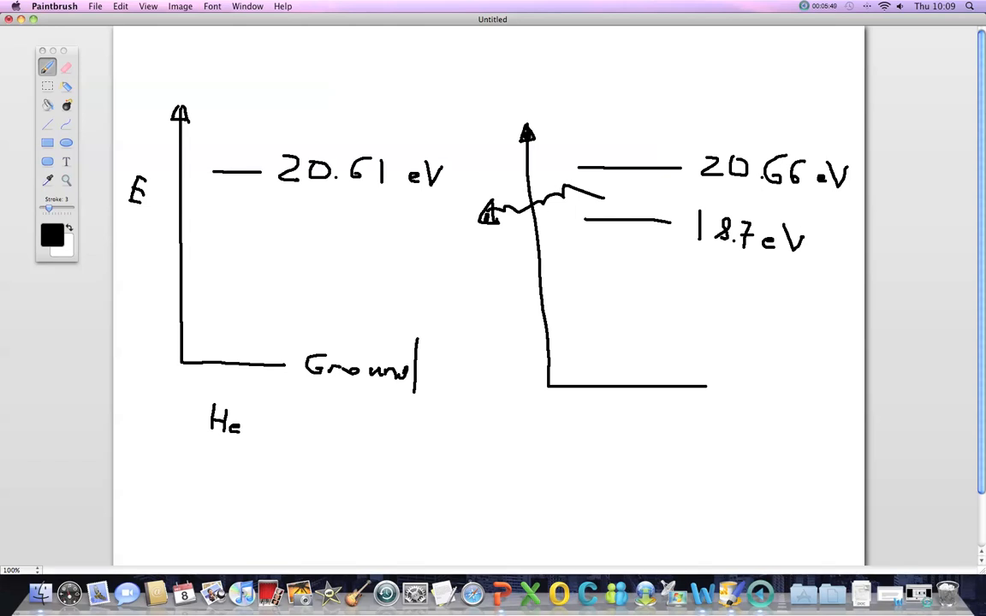
pyautogui.moveTo(590, 277); pyautogui.dragTo(676, 278)
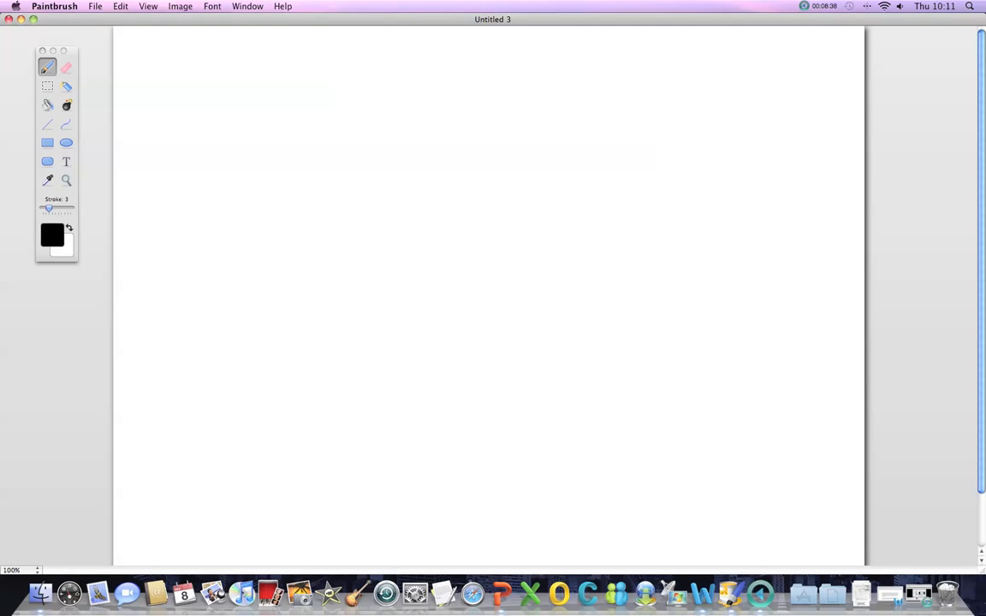
# Draw the laser tube's top and bottom edges
pyautogui.moveTo(321, 203); pyautogui.dragTo(355, 176)
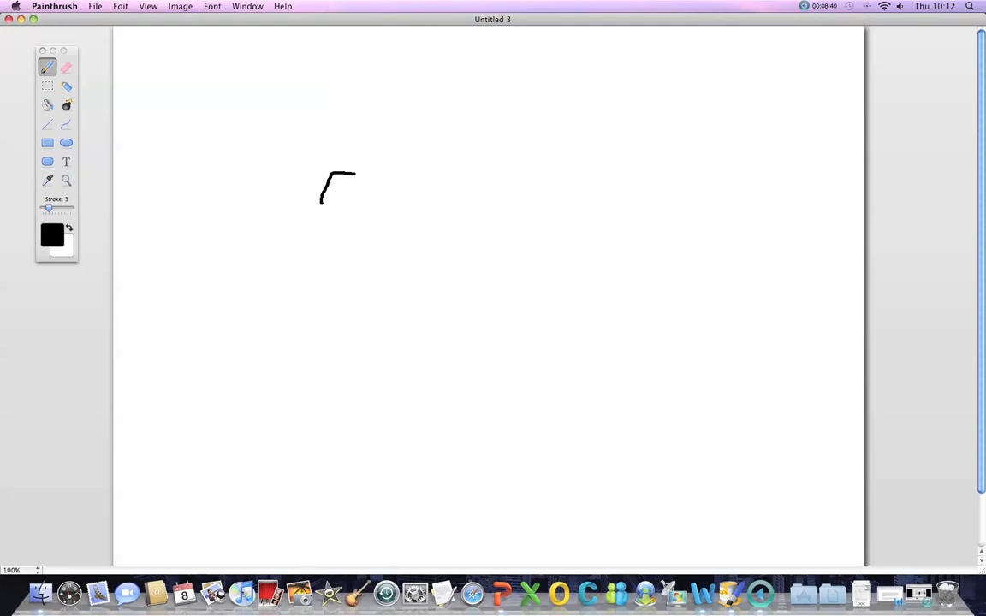
pyautogui.moveTo(355, 177); pyautogui.dragTo(596, 193)
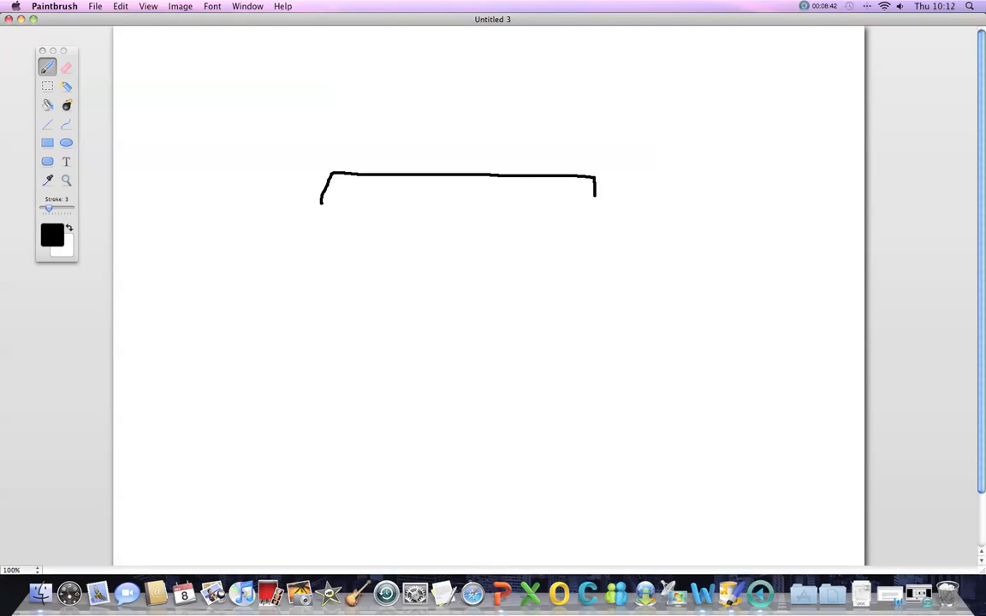
pyautogui.moveTo(321, 239); pyautogui.dragTo(522, 270)
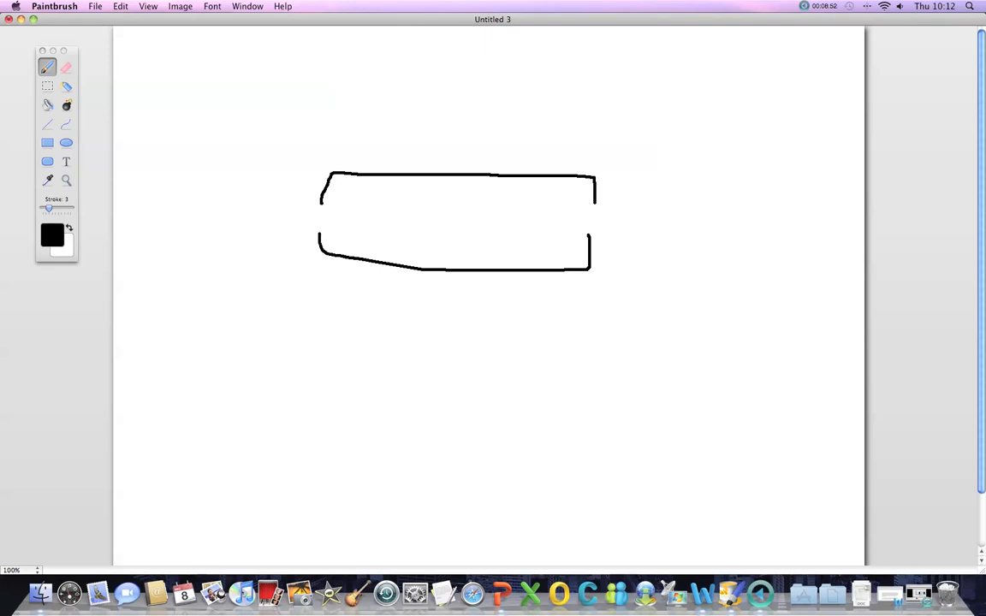
# Draw the two parallel bore lines and a mirror rectangle at the right end
pyautogui.moveTo(402, 229); pyautogui.dragTo(655, 233)
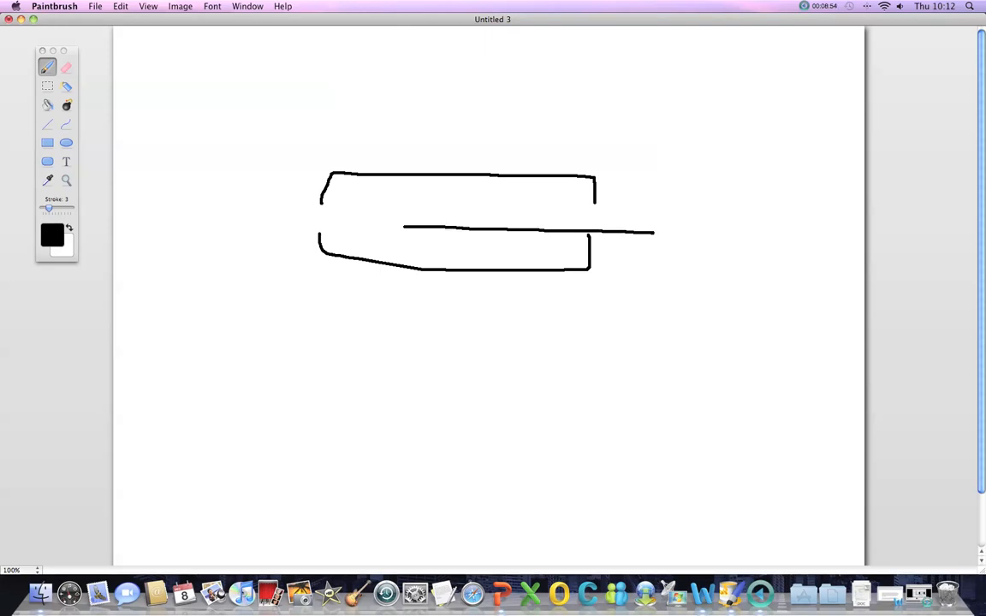
pyautogui.moveTo(404, 208); pyautogui.dragTo(625, 208)
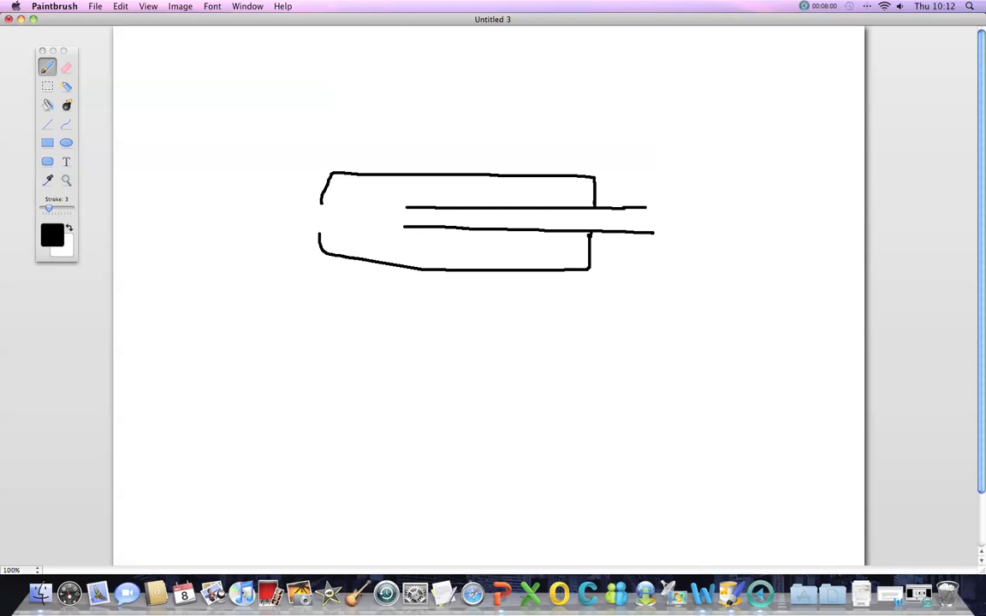
pyautogui.moveTo(647, 193); pyautogui.dragTo(663, 239)
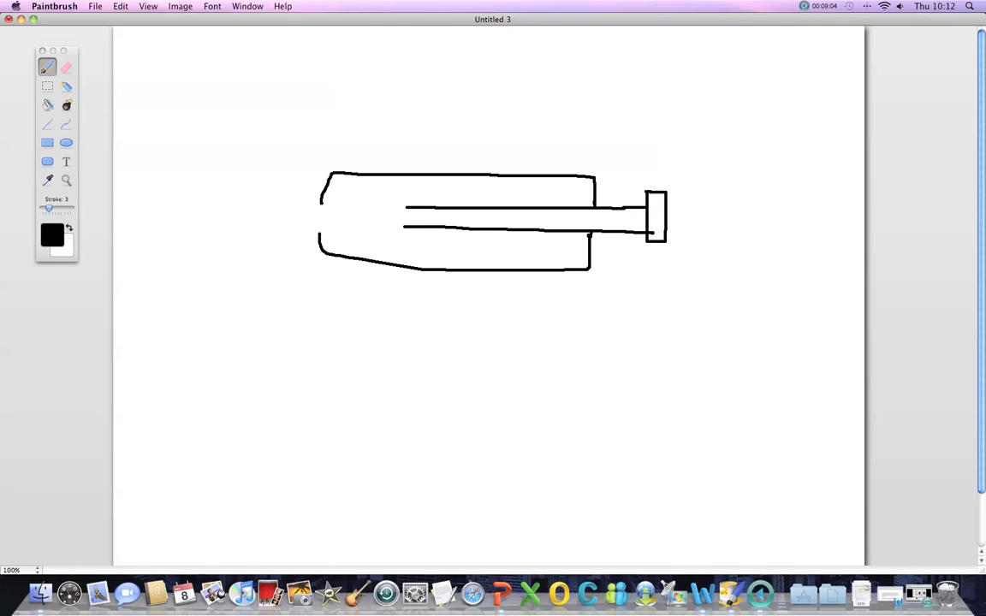
# Extend the tube ends and draw the mirror at the left end
pyautogui.moveTo(651, 205); pyautogui.dragTo(655, 231)
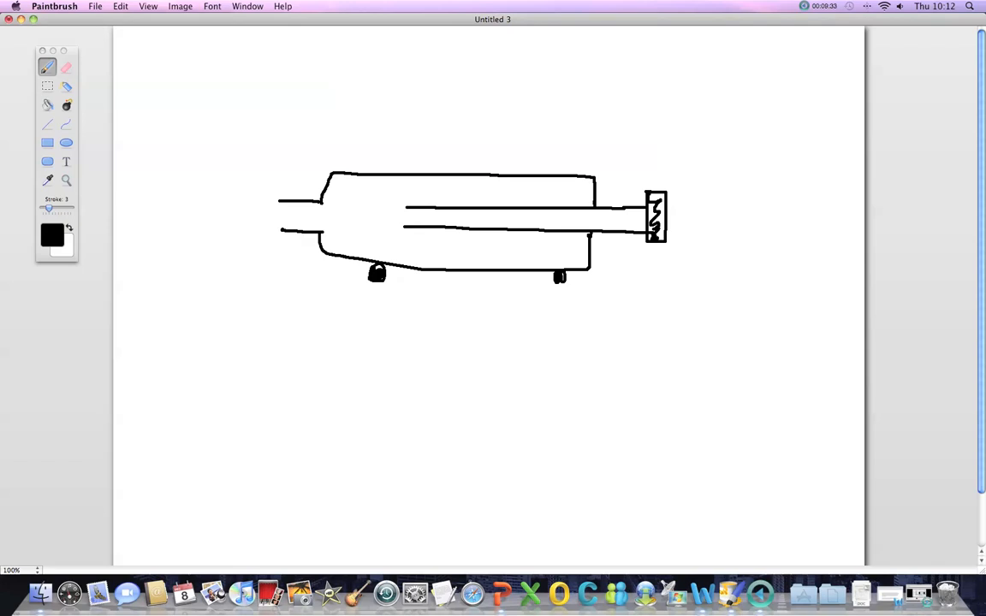
pyautogui.moveTo(275, 198); pyautogui.dragTo(276, 238)
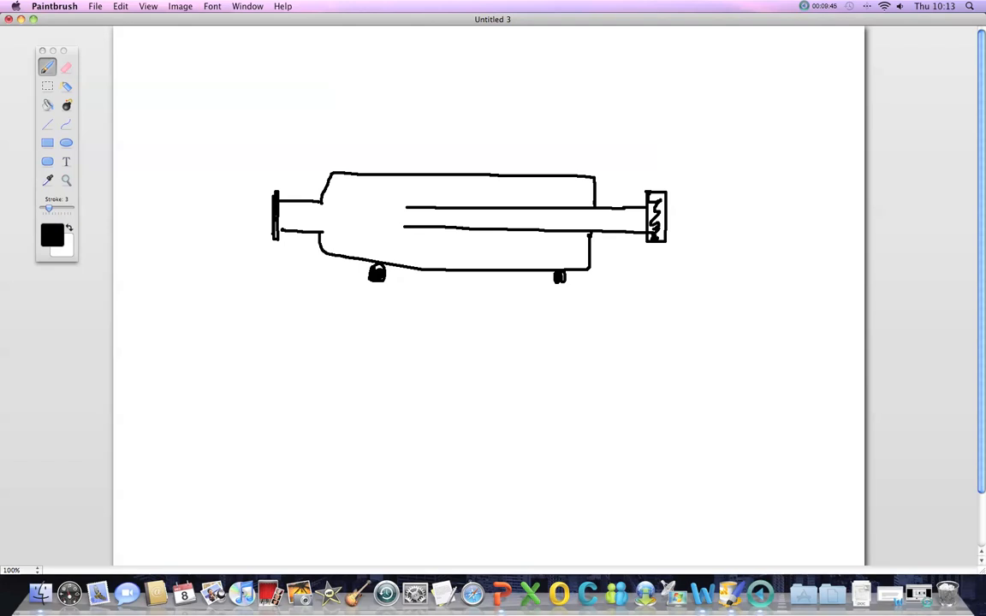
# Draw the beam along the bore and extend it past the left mirror
pyautogui.moveTo(497, 218); pyautogui.dragTo(647, 218)
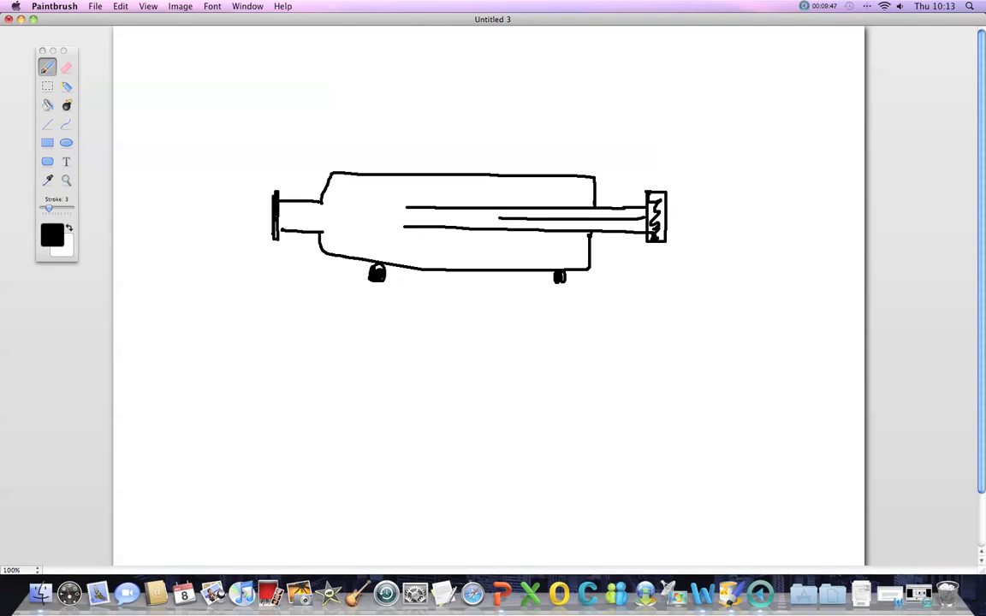
pyautogui.moveTo(274, 213); pyautogui.dragTo(227, 212)
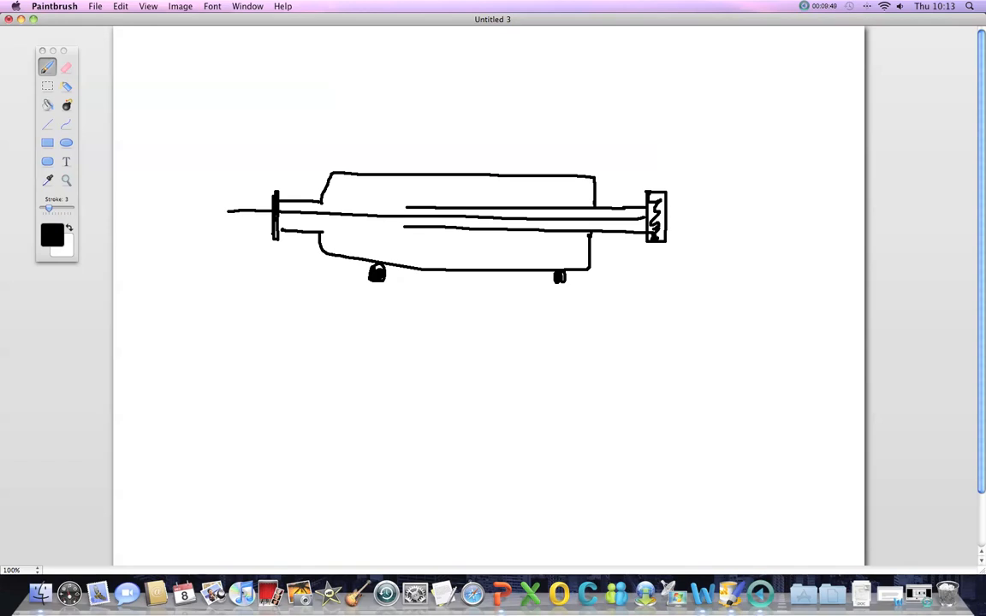